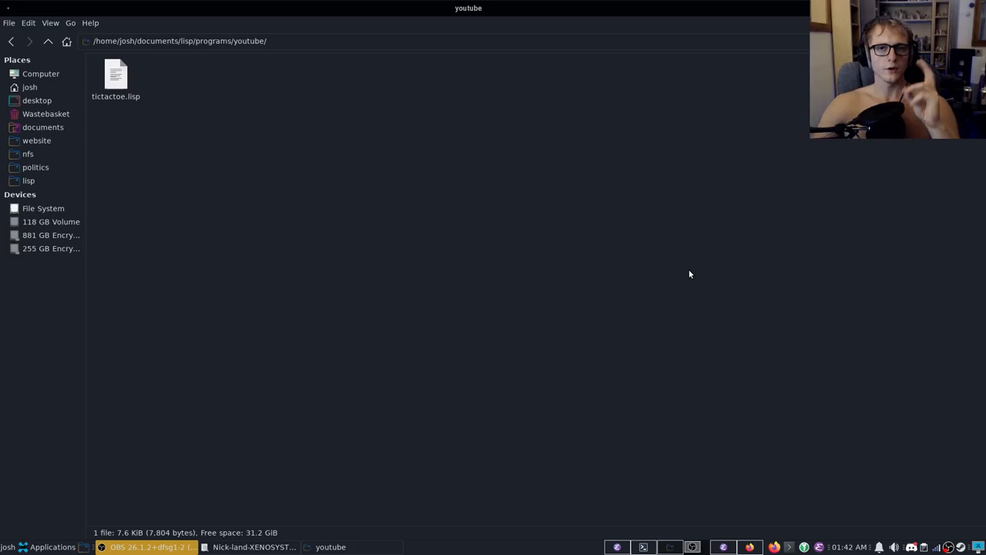
Step: Open tictactoe.lisp from the youtube folder in Emacs
{"action": "double_click", "coordinate": [116, 74]}
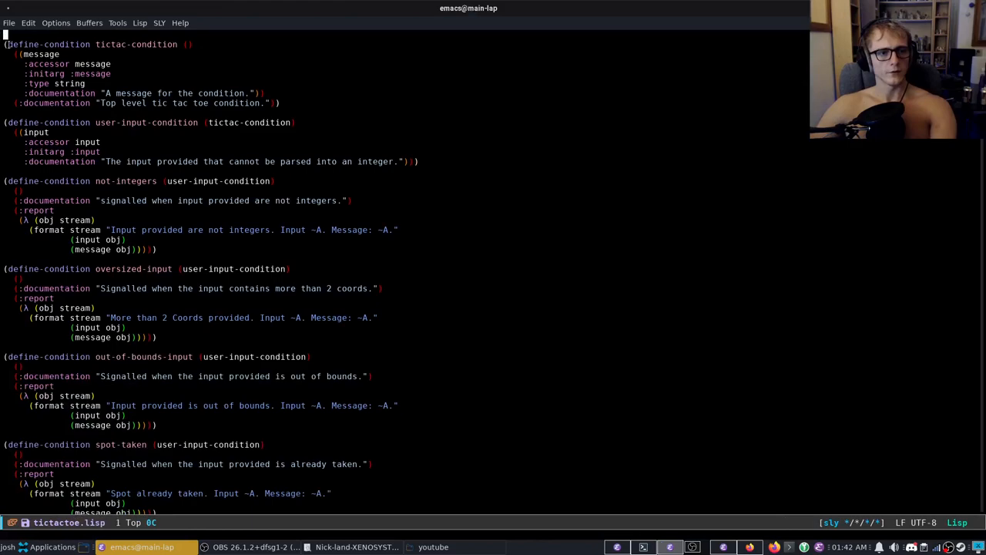
Step: Begin entering (ql:quickload :tictactoe) at the new SLY REPL prompt
{"action": "type", "text": "(ql:quickload :tictact"}
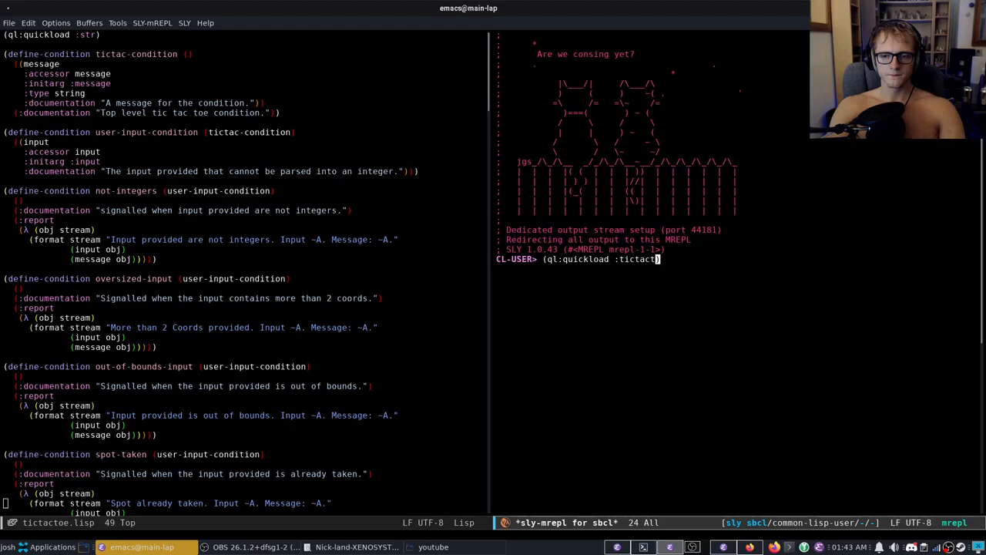
Step: Attempt the tictactoe quickload, then run (quickproject:make-project #:tictactoe) to generate the skeleton
{"action": "key", "text": "Return"}
{"action": "type", "text": "(quickproject:make-p"}
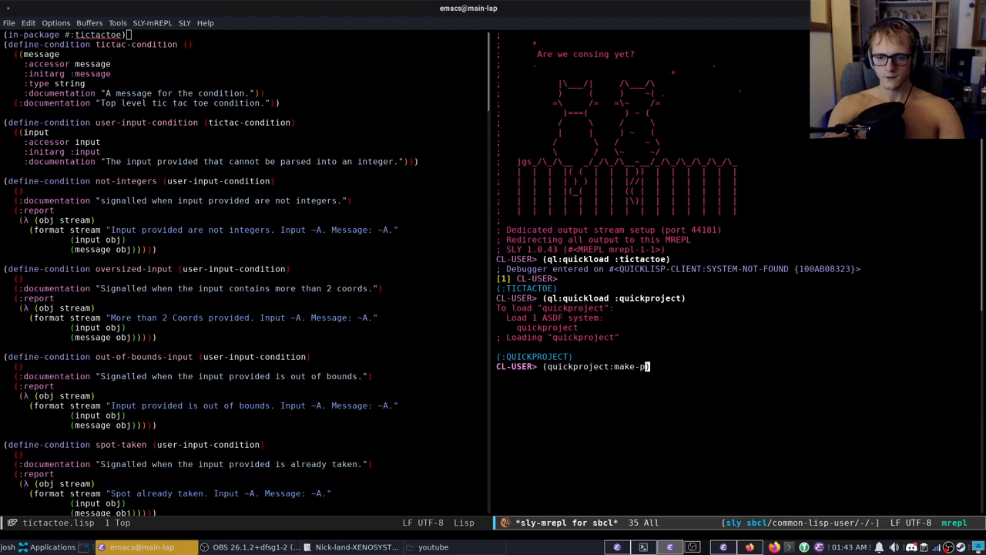
{"action": "type", "text": "roject #:tictactoe)"}
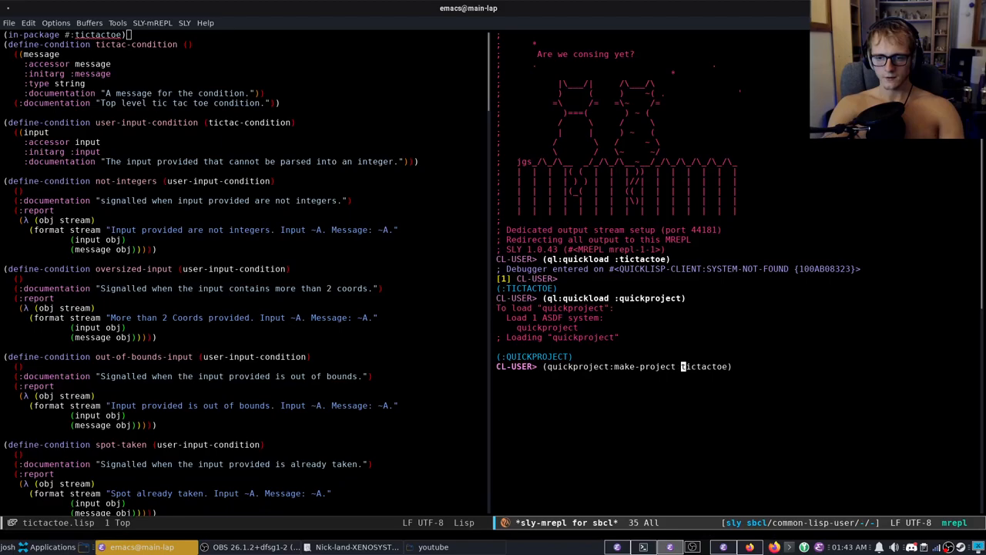
{"action": "key", "text": "Return"}
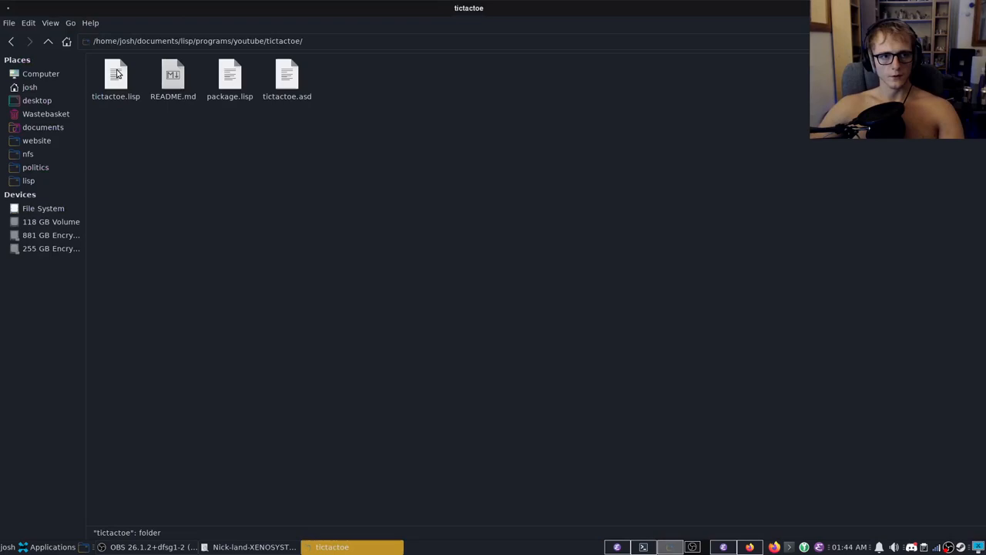
Step: View the generated package.lisp and create a new folder in the tictactoe project
{"action": "double_click", "coordinate": [115, 77]}
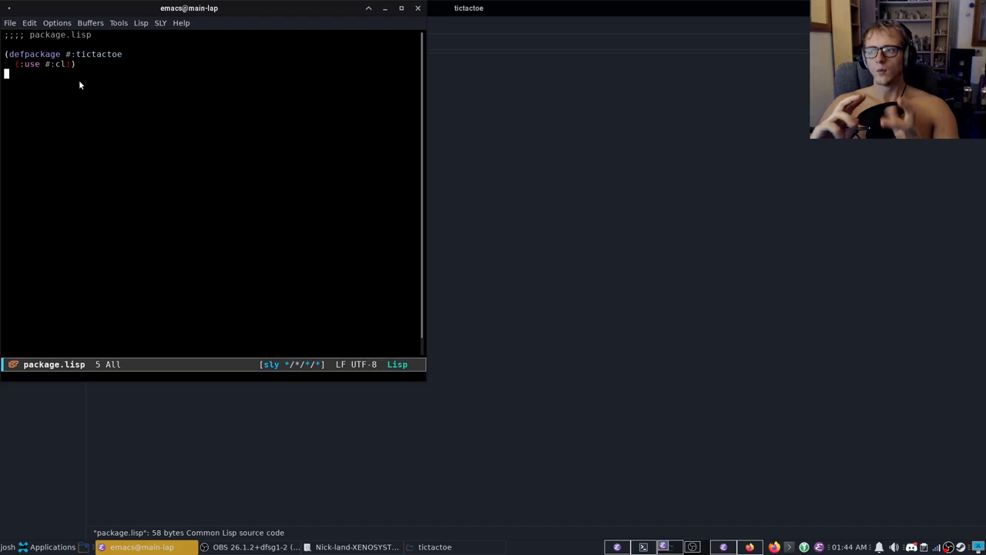
{"action": "right_click", "coordinate": [347, 185]}
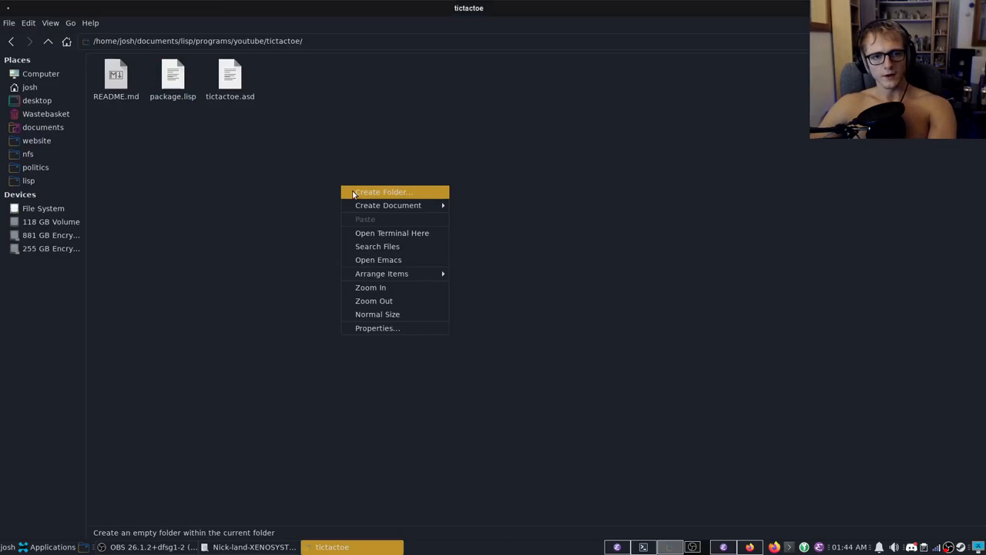
{"action": "left_click", "coordinate": [382, 191]}
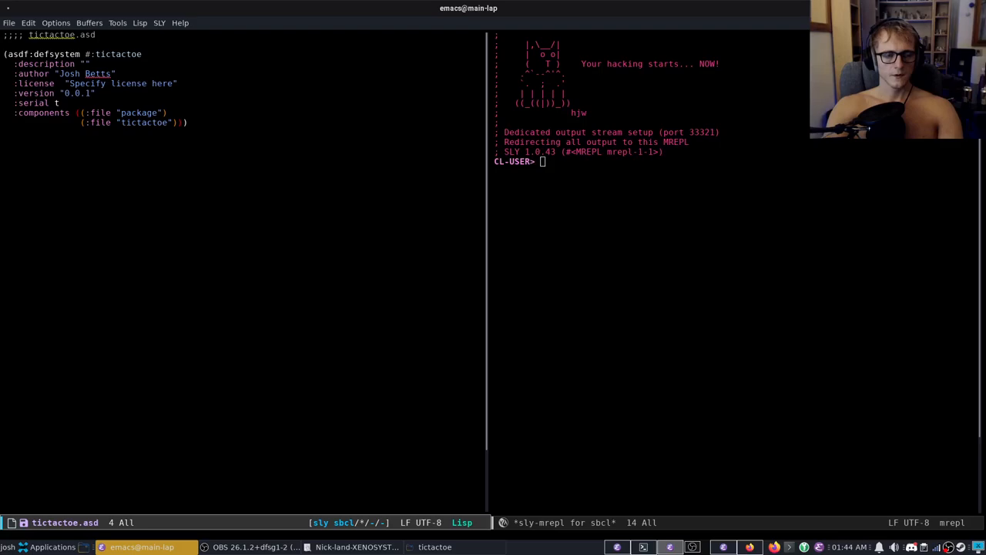
Step: Describe tictactoe.asd as 'Youtubes tictactoe' and set the source :pathname to "src"
{"action": "type", "text": "Youtubes tictactoe"}
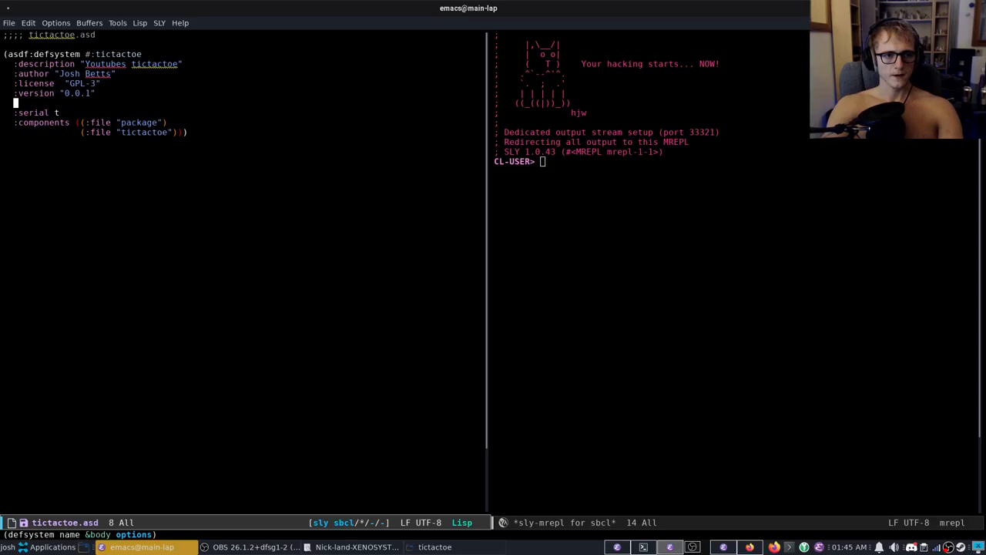
{"action": "type", "text": ":pathname \"src\""}
{"action": "type", "text": "(:file \"classes&conditions"}
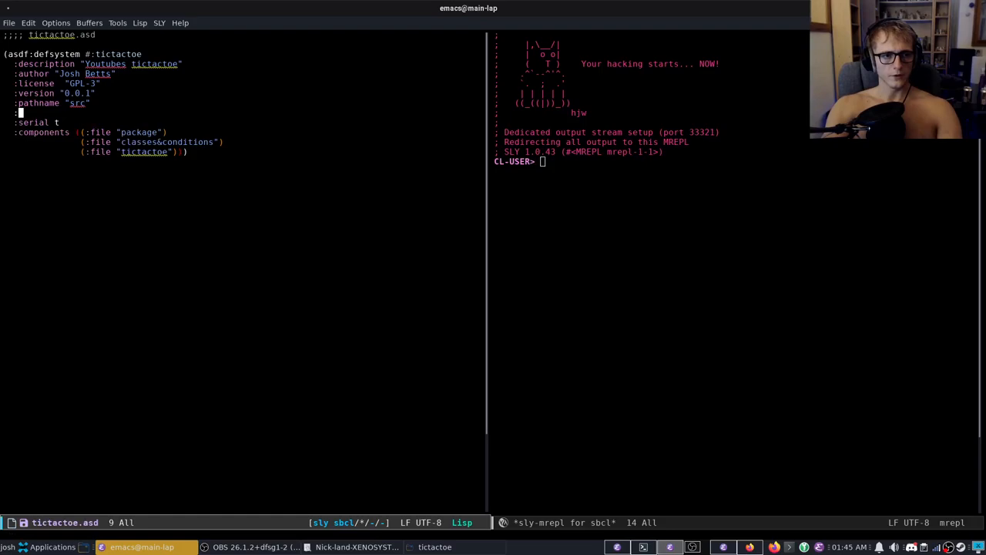
Step: Add :depends-on with #:str and the other libraries to the defsystem
{"action": "type", "text": ":depends-on ("}
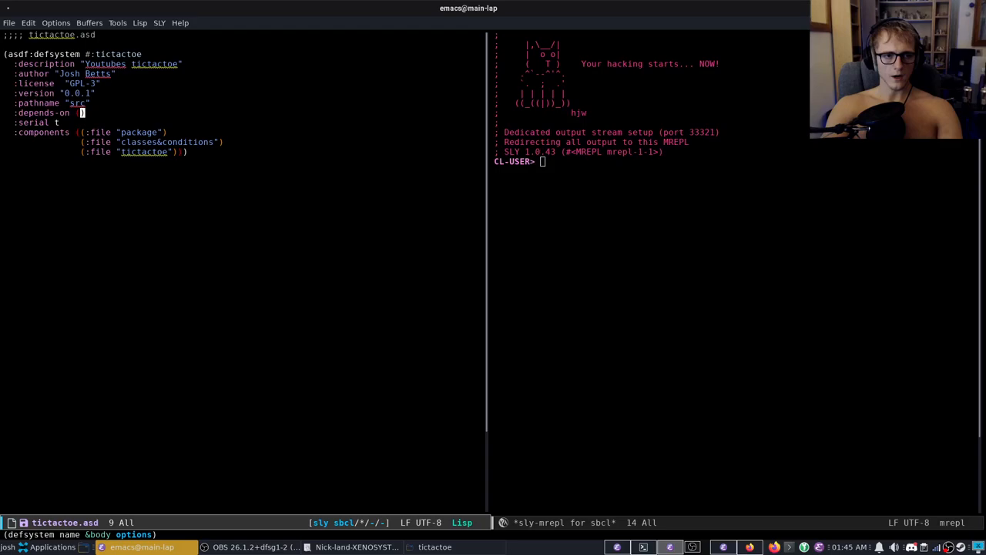
{"action": "type", "text": "#:str"}
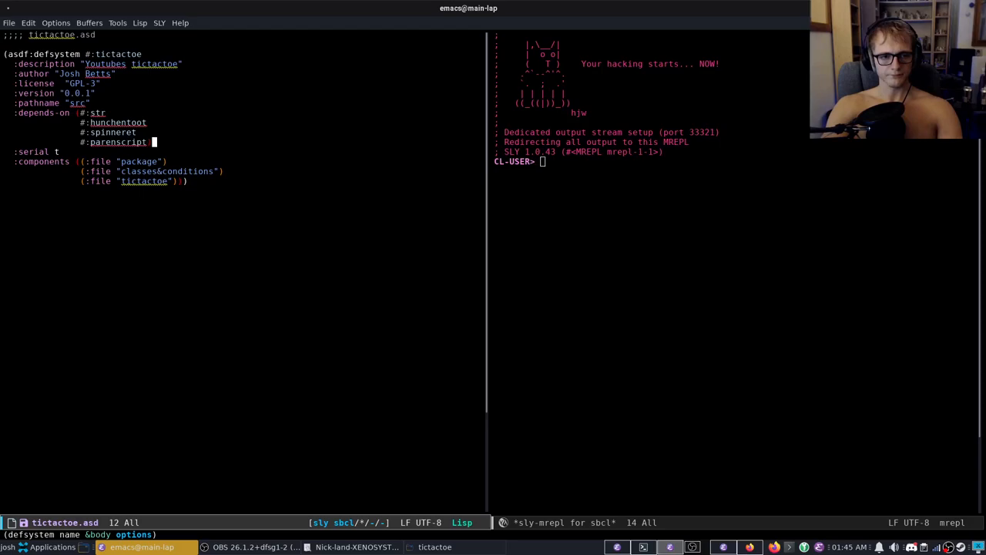
{"action": "left_click", "coordinate": [435, 546]}
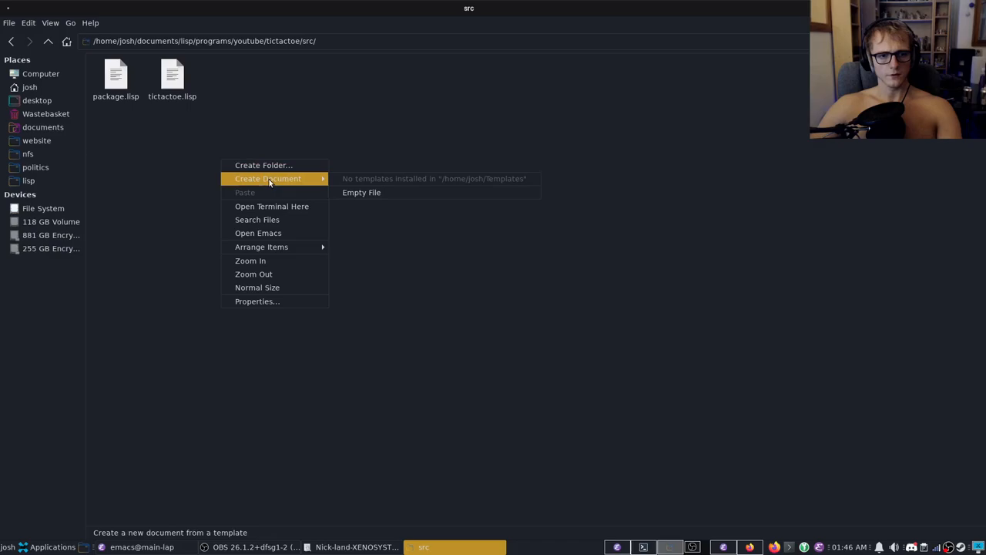
Step: Create a new document in src and open package.lisp in Emacs
{"action": "left_click", "coordinate": [361, 191]}
{"action": "type", "text": "classes&conditions.lisp"}
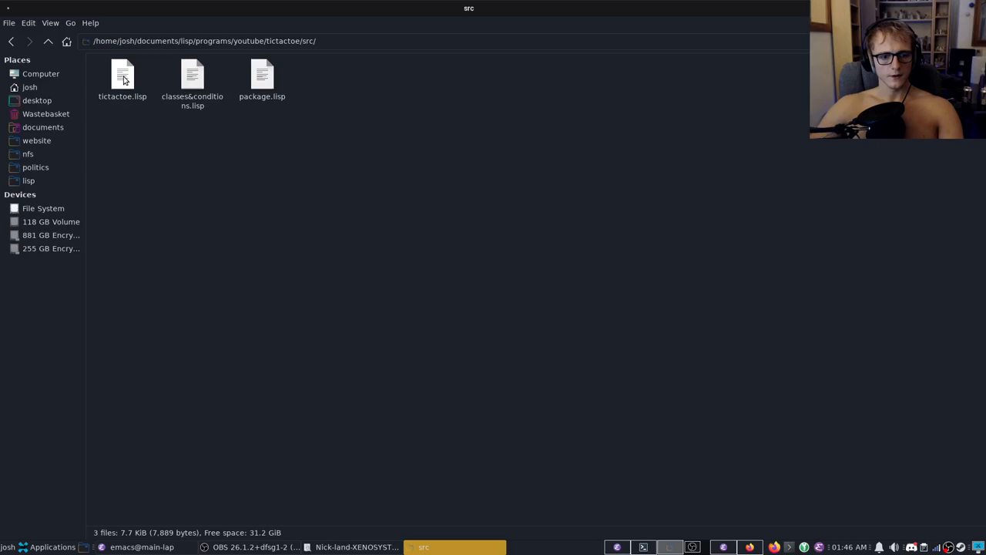
{"action": "double_click", "coordinate": [121, 77]}
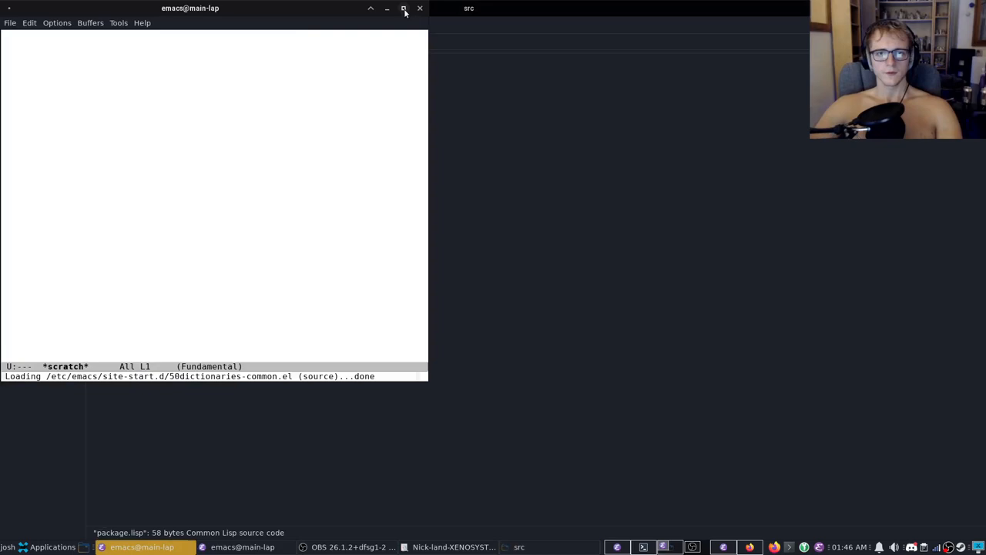
Step: Maximize Emacs and export play-tic-tac-toe from the tictactoe package
{"action": "left_click", "coordinate": [404, 9]}
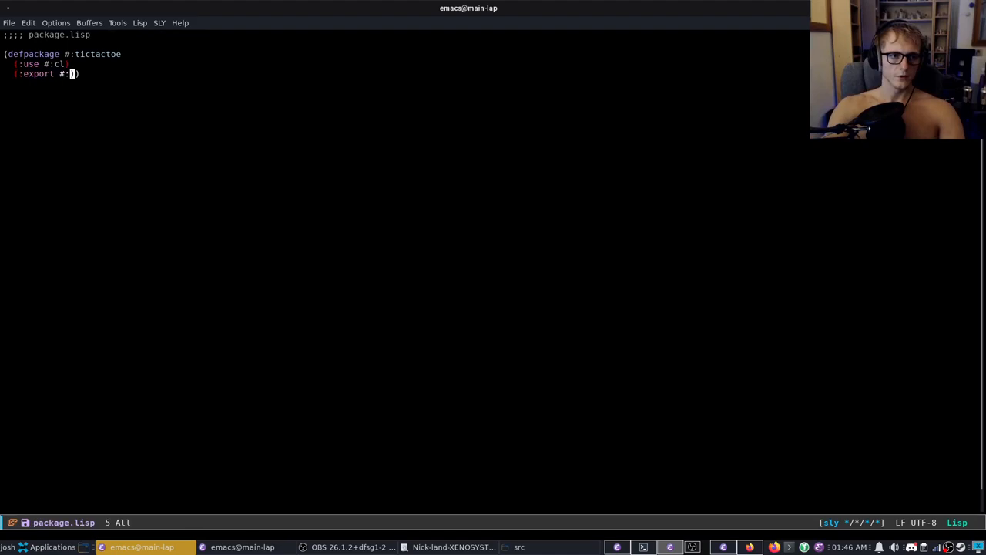
{"action": "type", "text": "play-tic-tac-toe"}
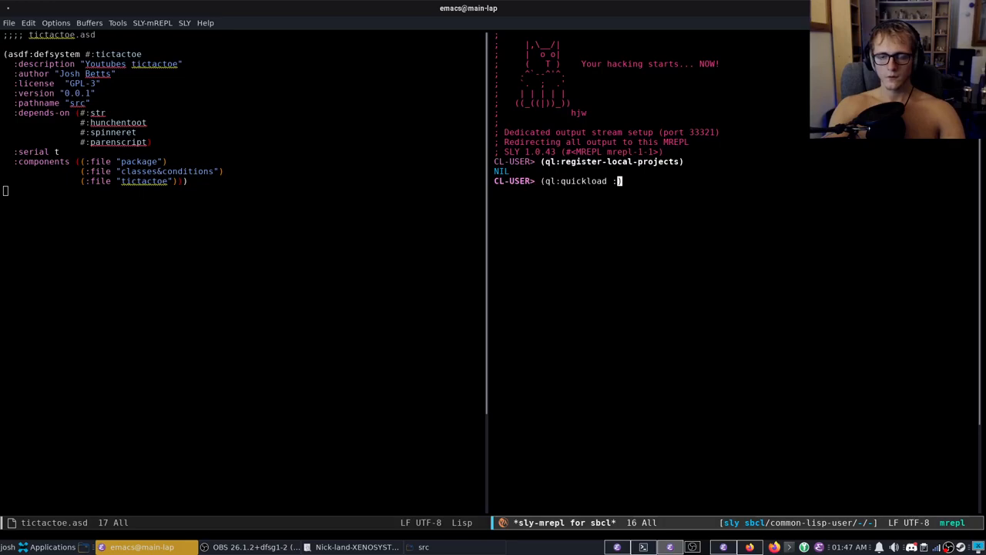
Step: Quickload tictactoe and evaluate (tictactoe:play-tic-tac-toe), hitting an argument-count error
{"action": "key", "text": "Return"}
{"action": "type", "text": "(tic)"}
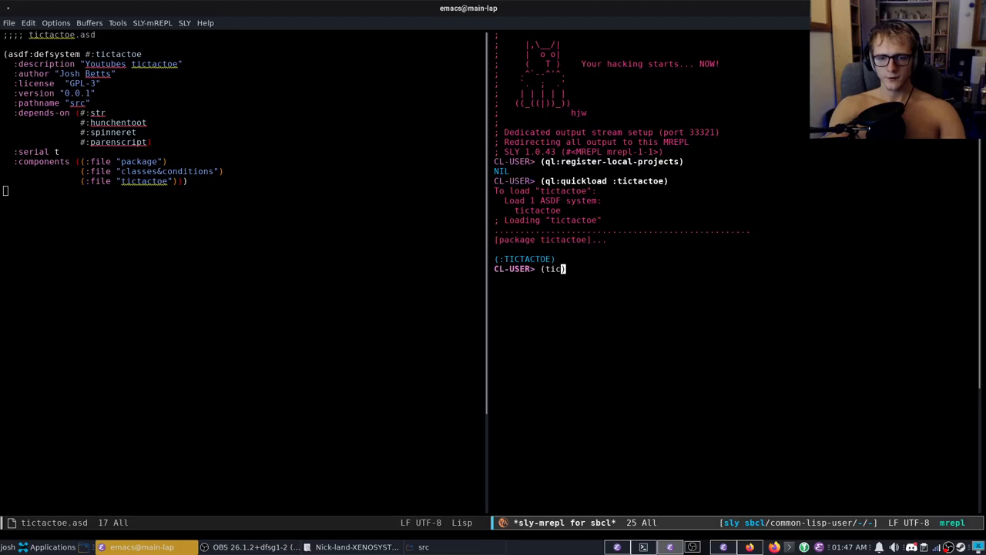
{"action": "key", "text": "Return"}
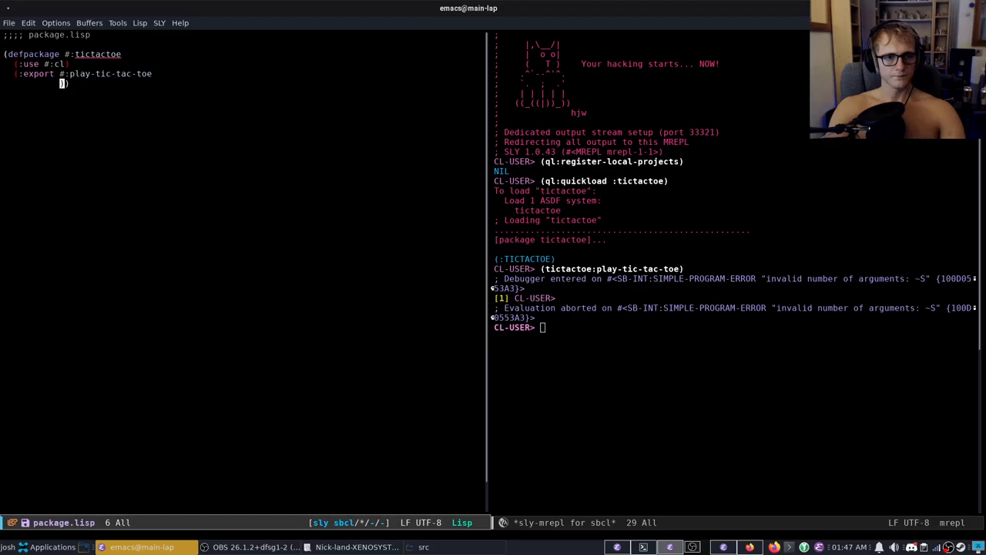
Step: Export #:gen-board too and run play-tic-tac-toe on (tictactoe:gen-board)
{"action": "type", "text": "#:gen-board"}
{"action": "left_click", "coordinate": [735, 327]}
{"action": "type", "text": "(tictactoe:play-tic-tac-toe (tictactoe:gen-board))"}
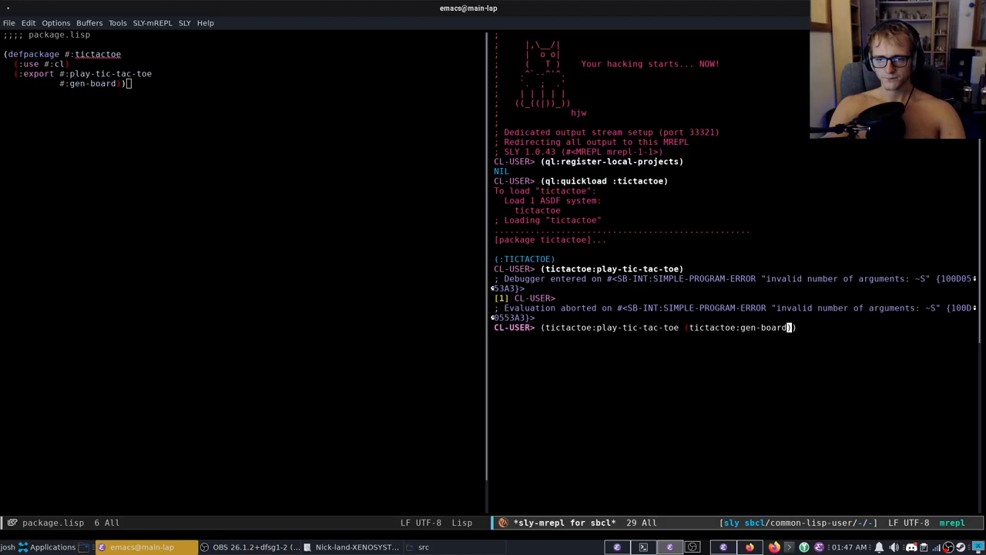
{"action": "key", "text": "Return"}
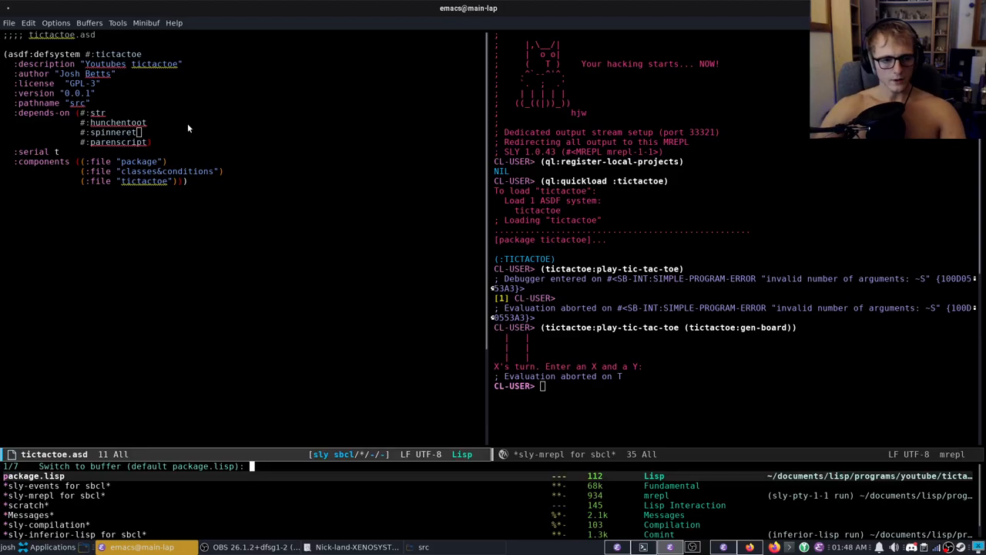
Step: Return to the Lisp buffer, enter (tictactoe:play-tic-tac-toe), and find tictactoe.lisp to pick all-player-p
{"action": "key", "text": "Return"}
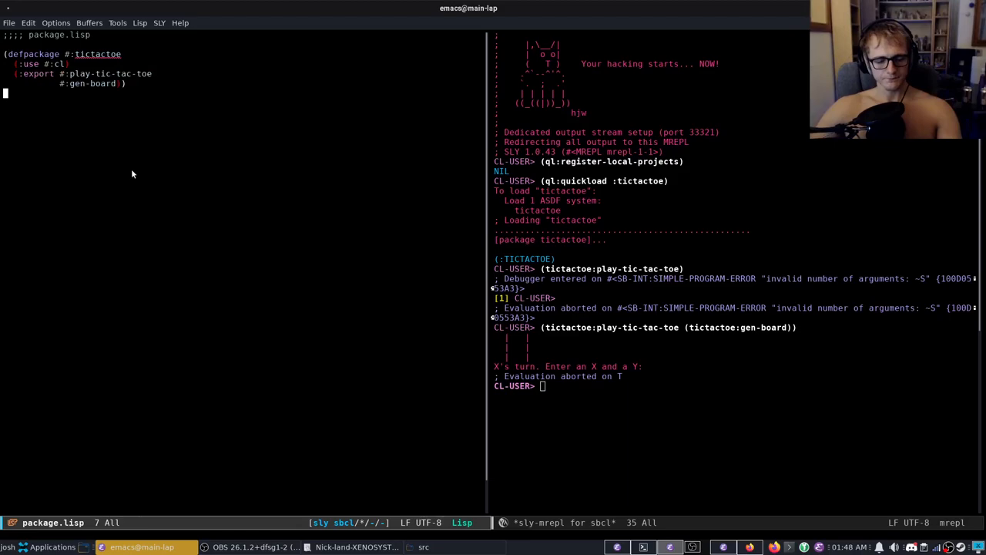
{"action": "type", "text": "(tictactoe:play-tic-tac-toe"}
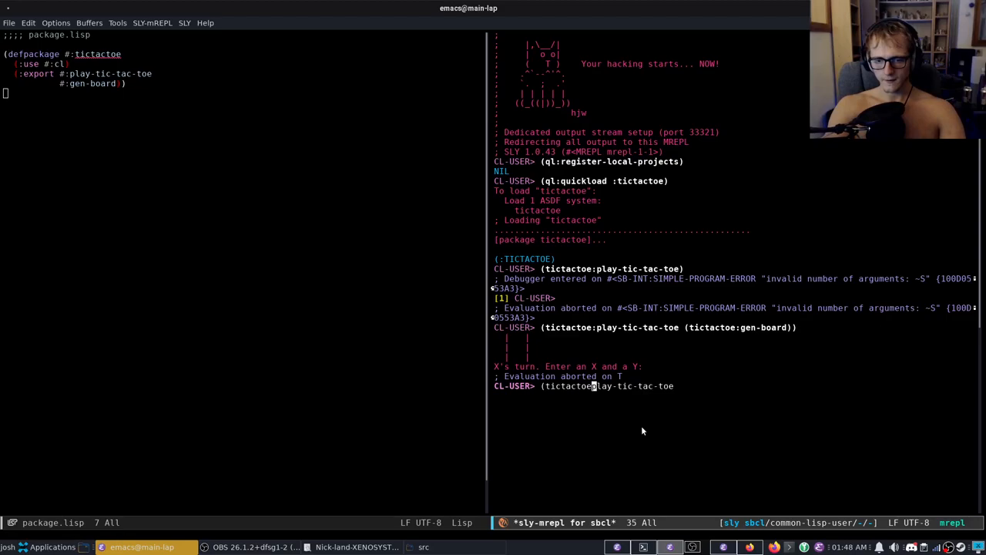
{"action": "key", "text": "C-x C-f"}
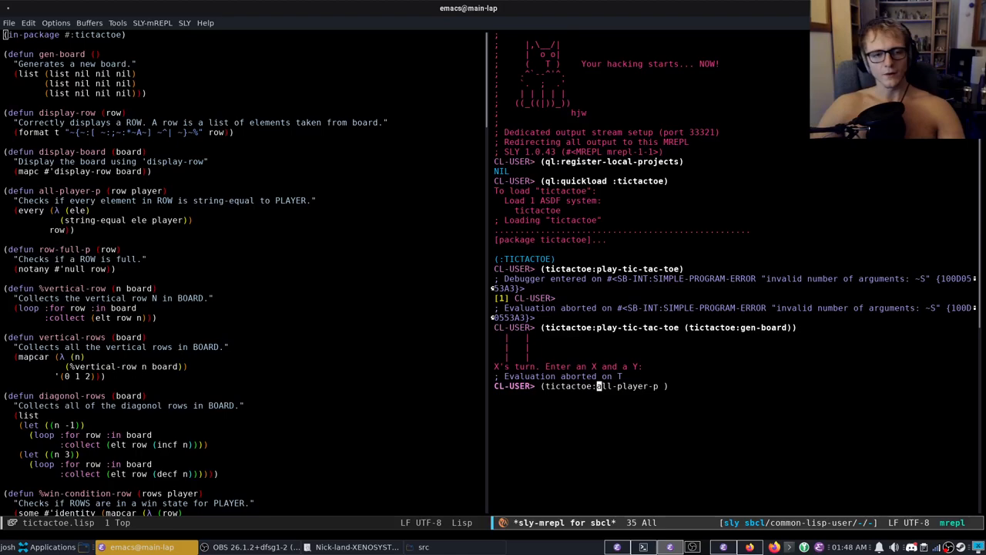
Step: Change the prefix to tictactoe::all-player-p to reach the unexported symbol
{"action": "type", "text": ":"}
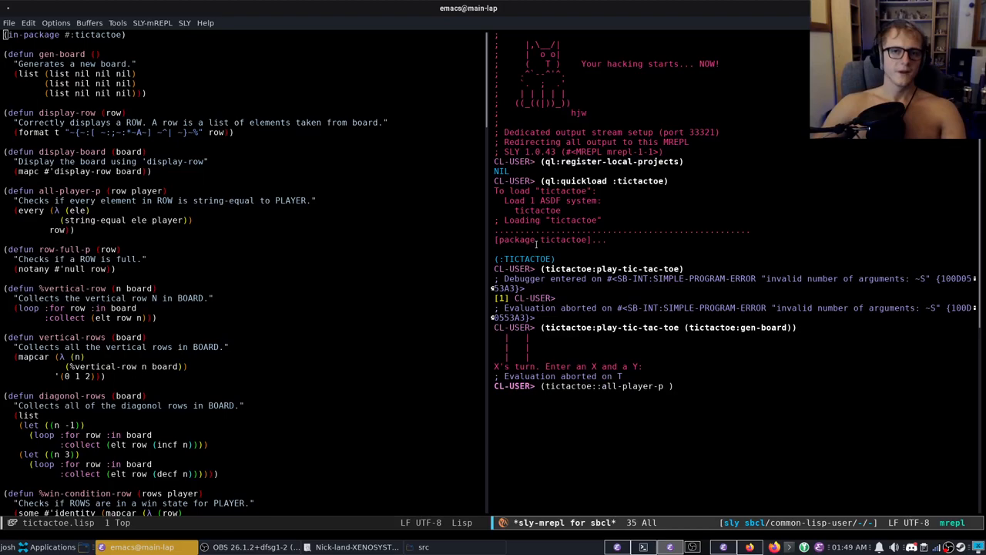
{"action": "mouse_move", "coordinate": [567, 250]}
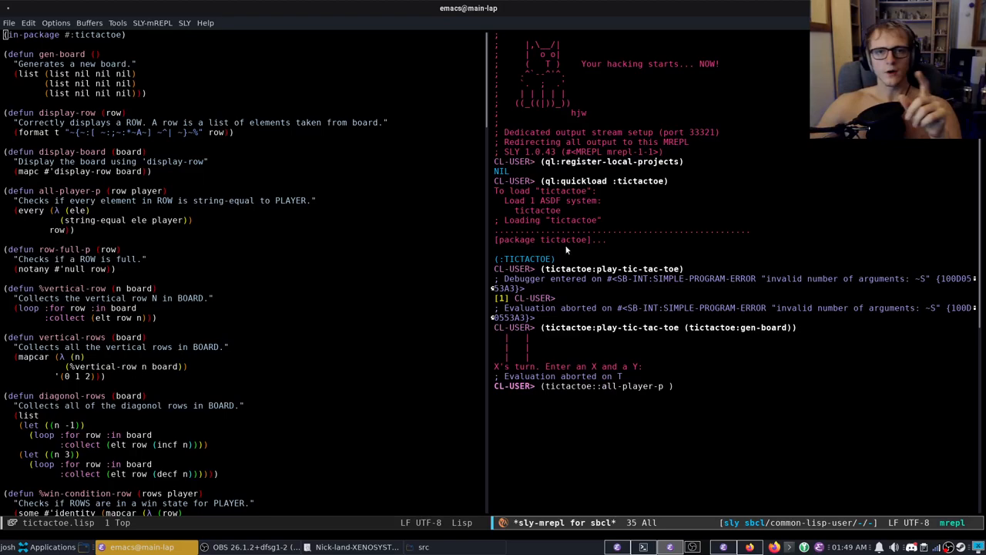